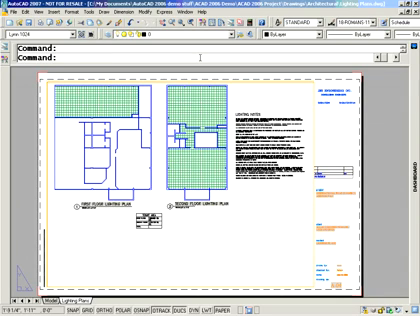
type("cui")
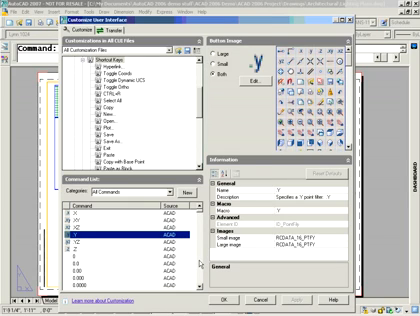
mouse_move(200, 262)
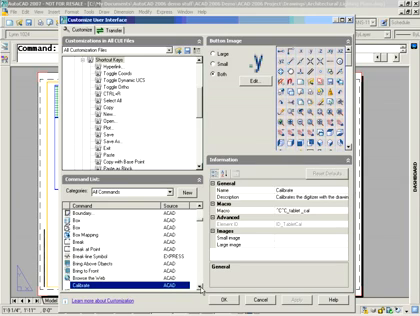
scroll("down", 3)
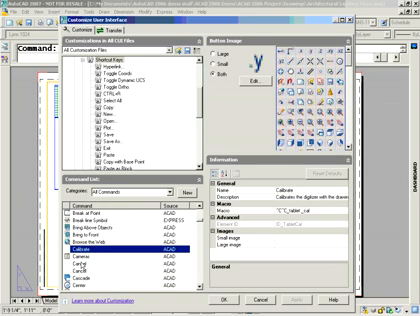